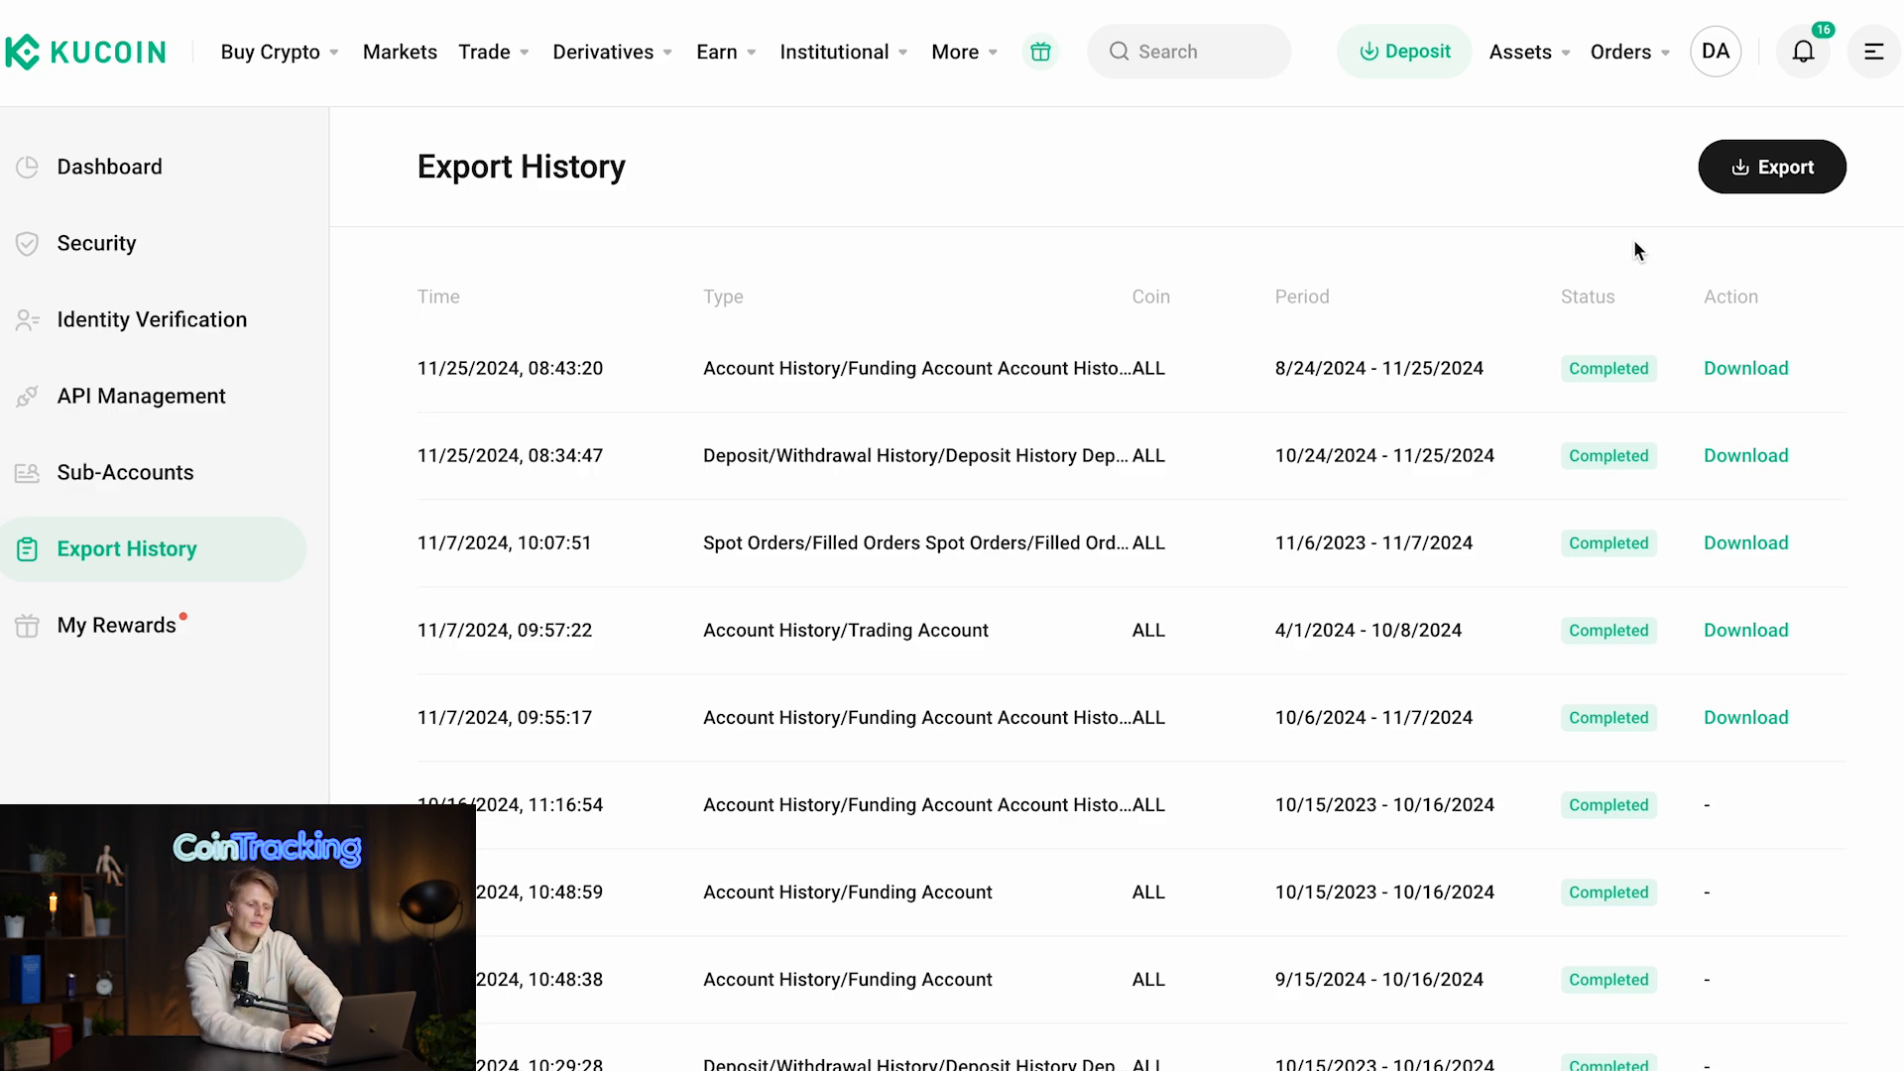
# - Reopen the export form, still set to 11/1/2024–12/1/2024, Europe/Berlin and CSV
pyautogui.click(1772, 167)
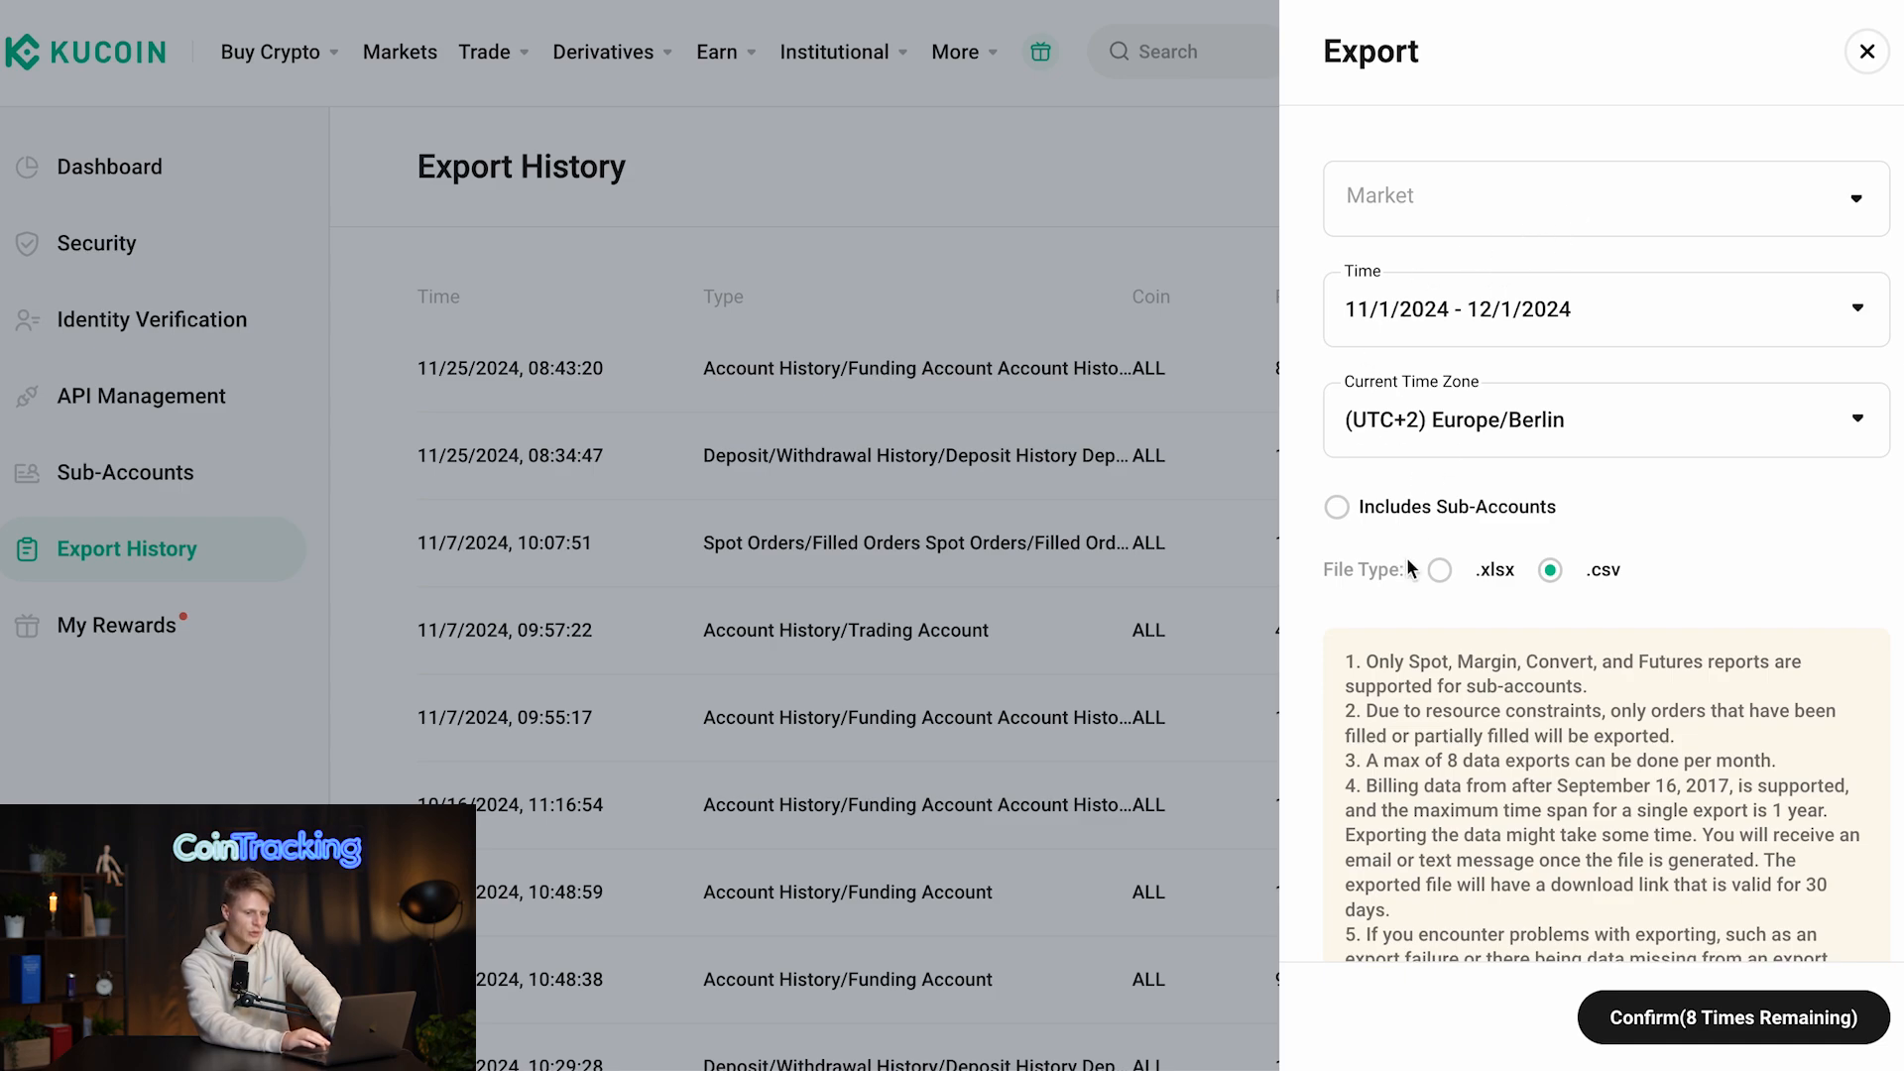
pyautogui.moveTo(1514, 616)
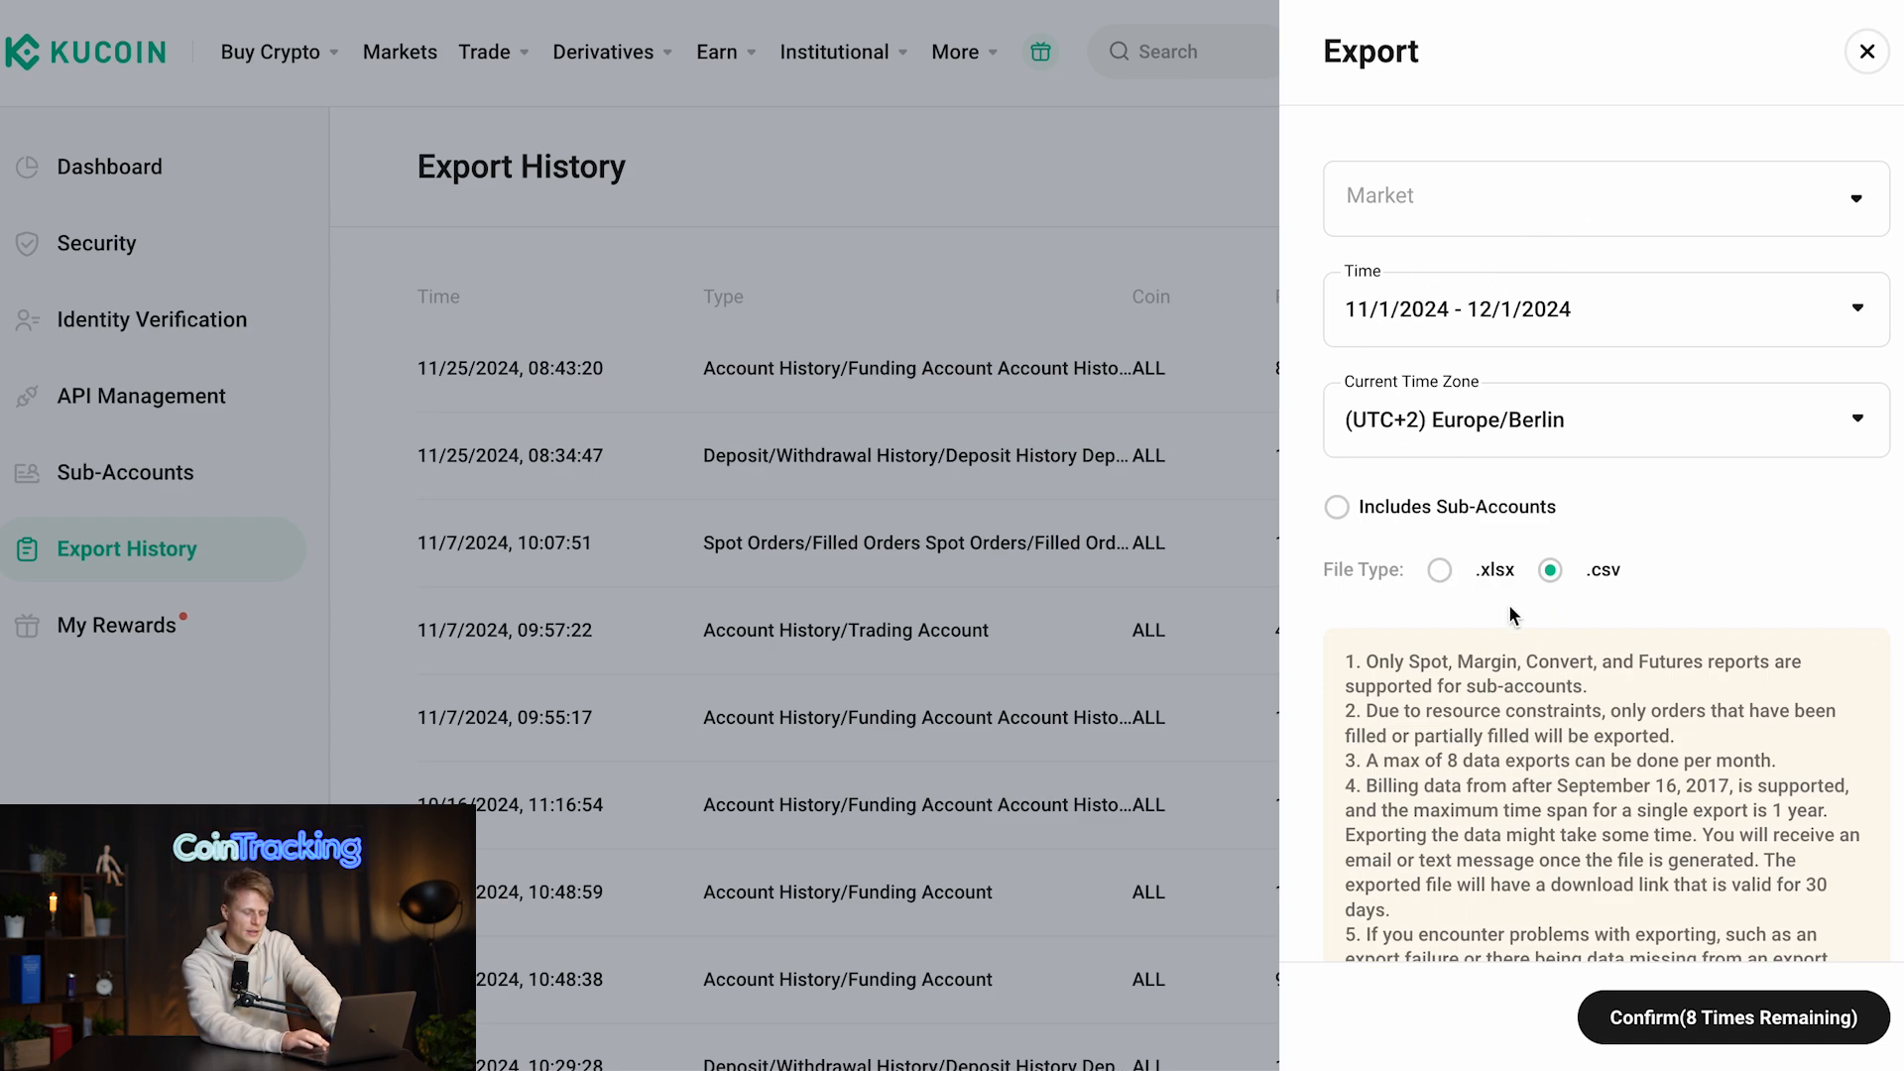